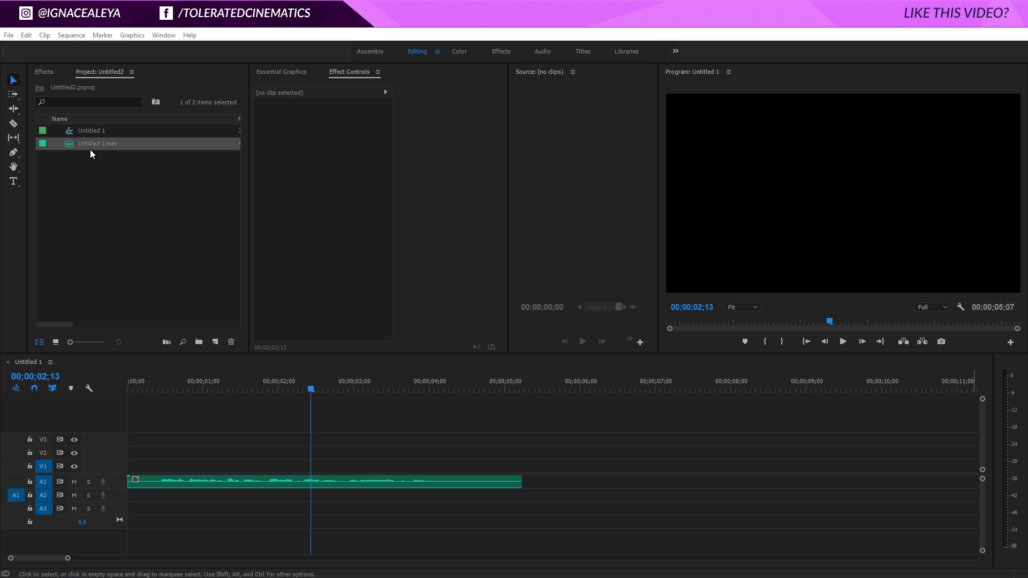
mouse_move(72, 148)
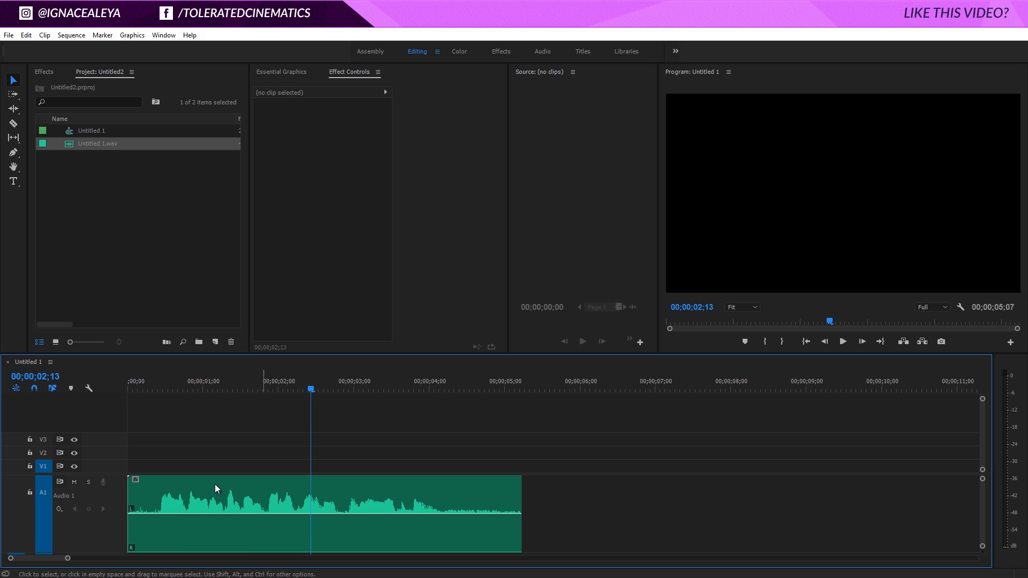
mouse_move(139, 554)
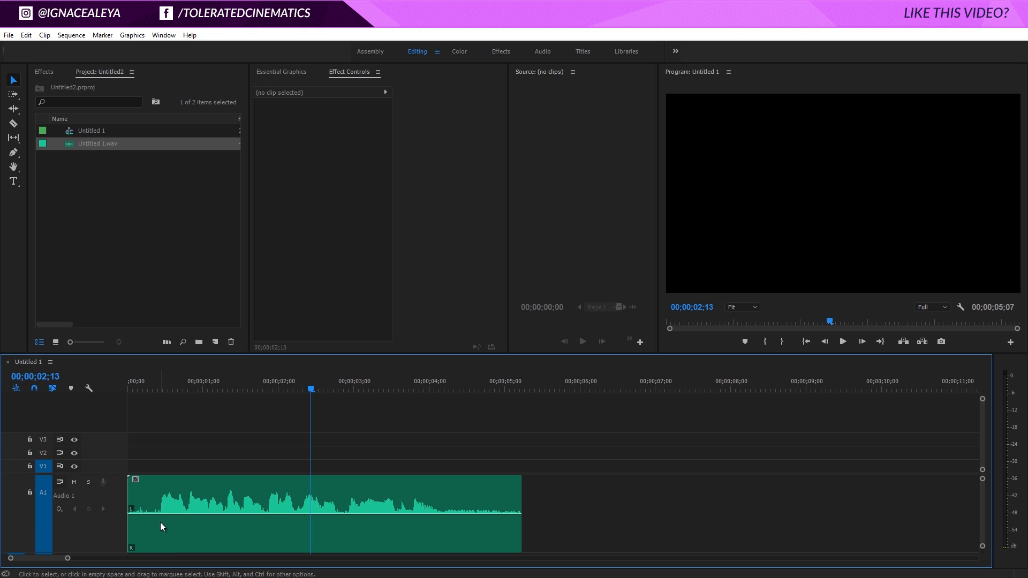
mouse_move(161, 526)
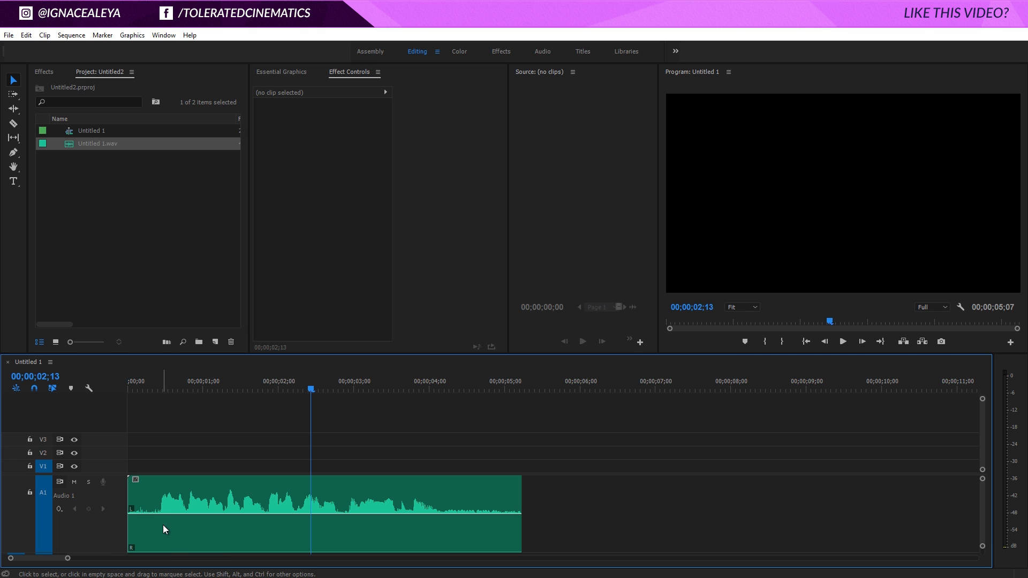
mouse_move(41, 81)
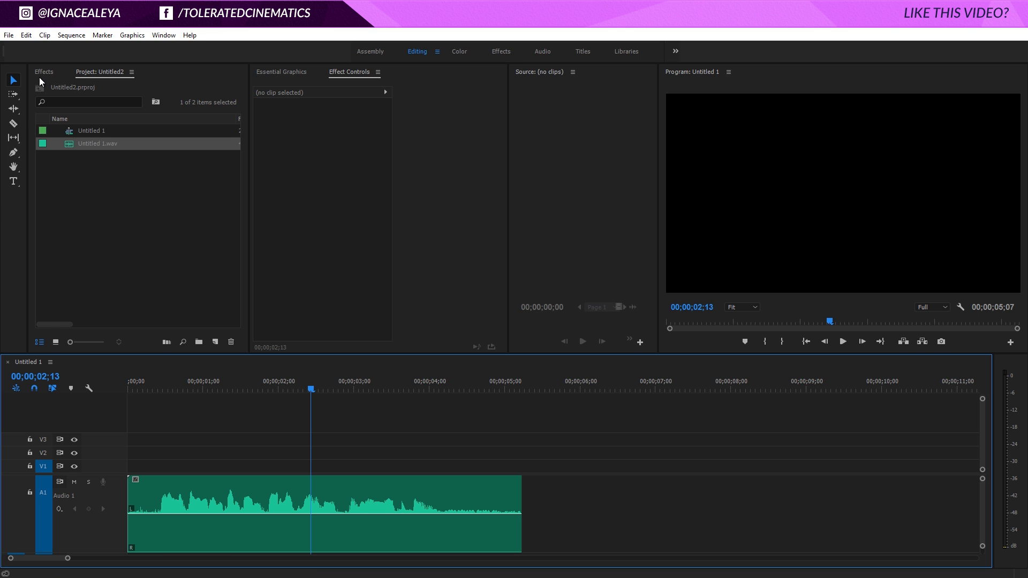
Reveal the Effects panel's list of available audio effects.
left_click(43, 72)
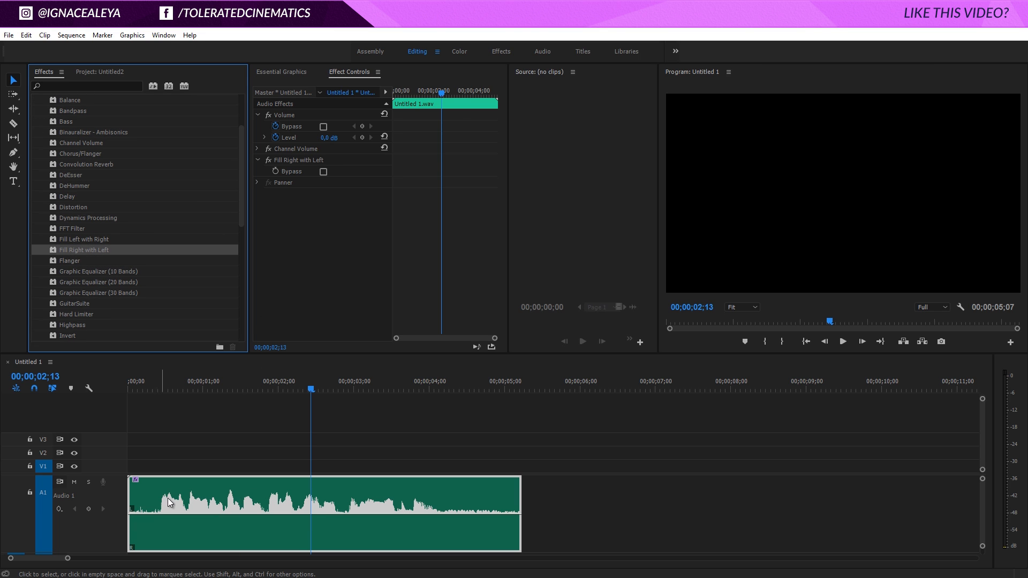
mouse_move(156, 515)
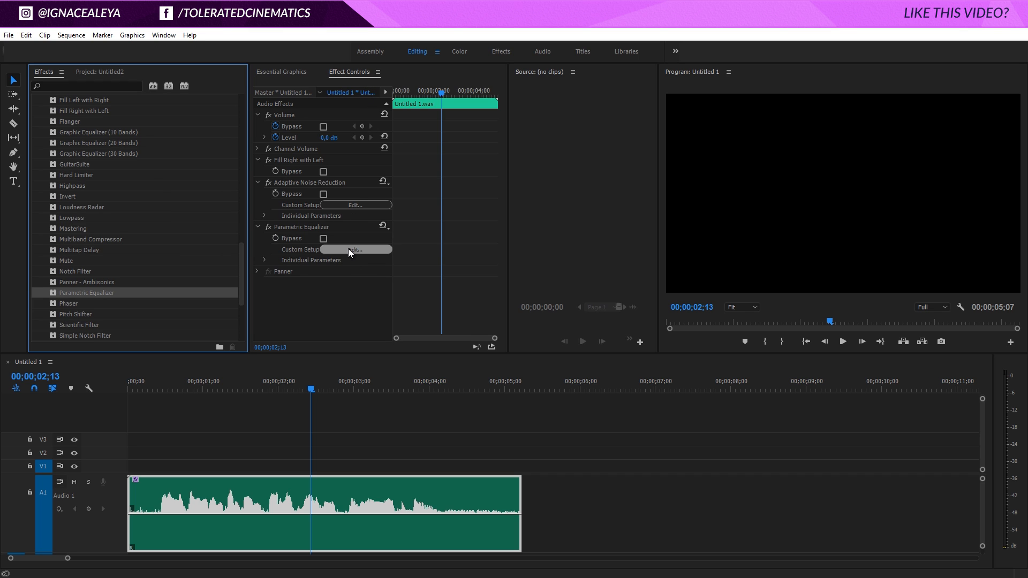
In the Parametric Equalizer editor, boost the L band to about 21 dB near 44 Hz.
left_click(356, 249)
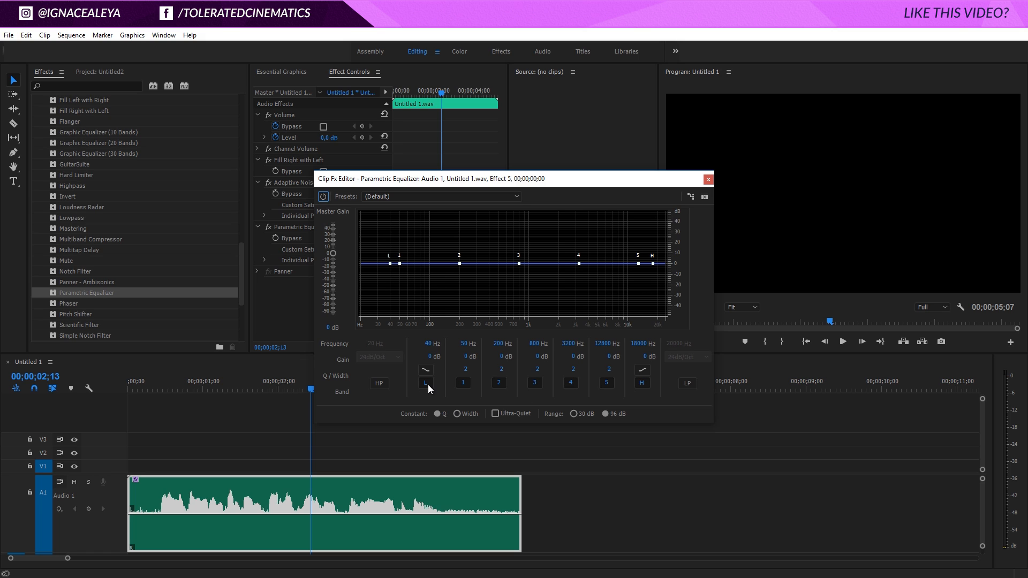
mouse_move(402, 275)
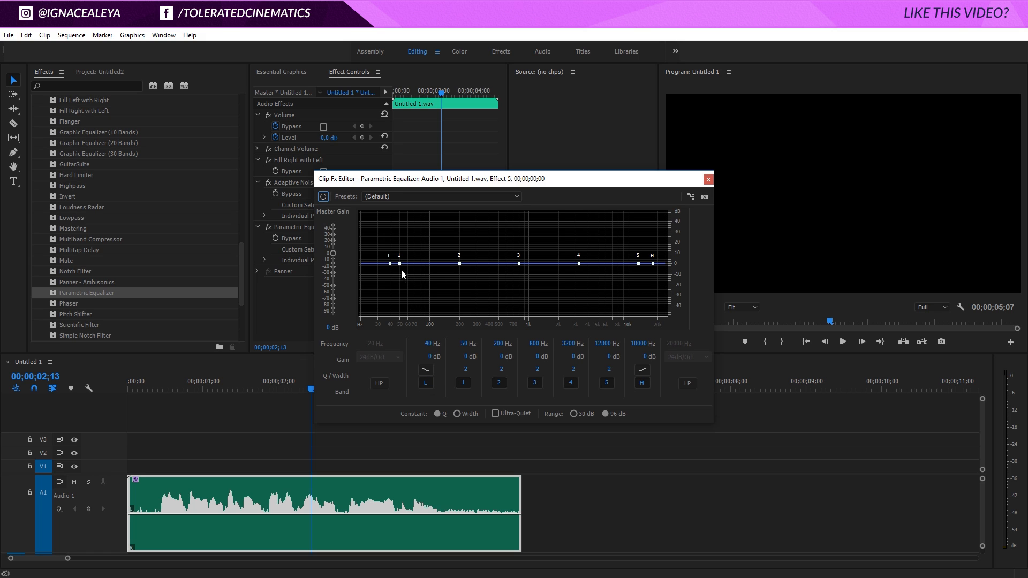
left_click_drag(392, 263, 393, 255)
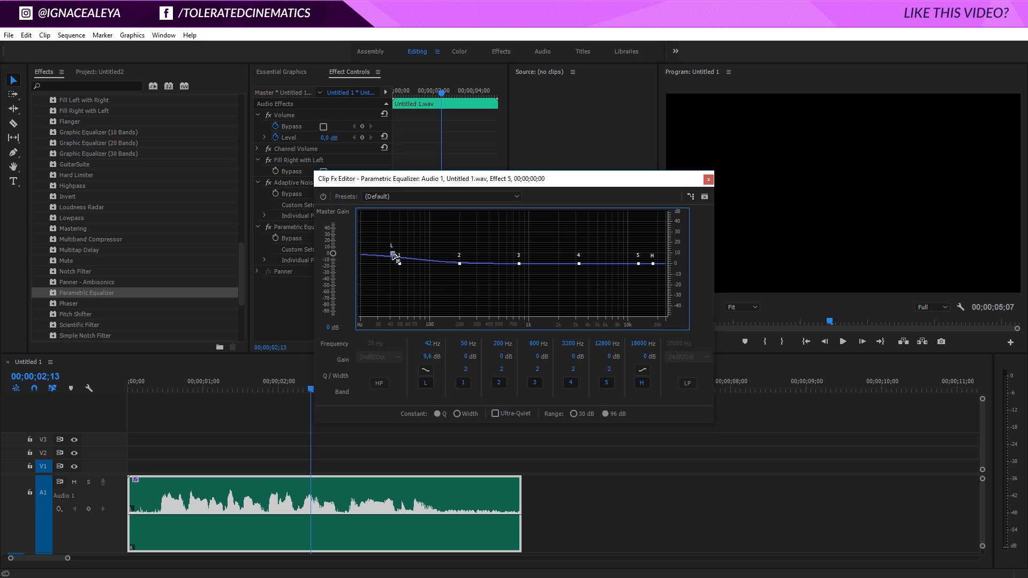
left_click_drag(392, 255, 391, 246)
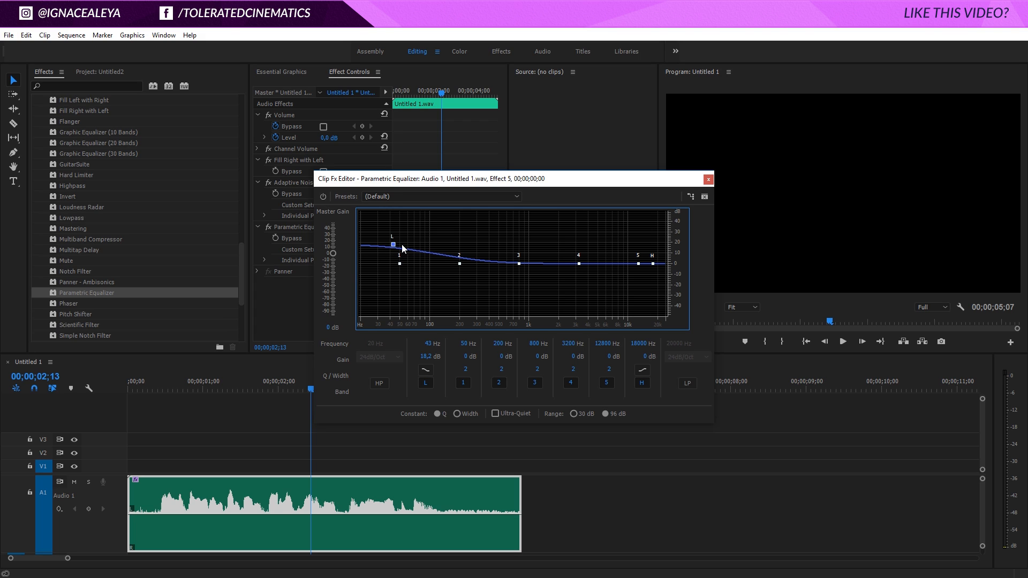
mouse_move(401, 246)
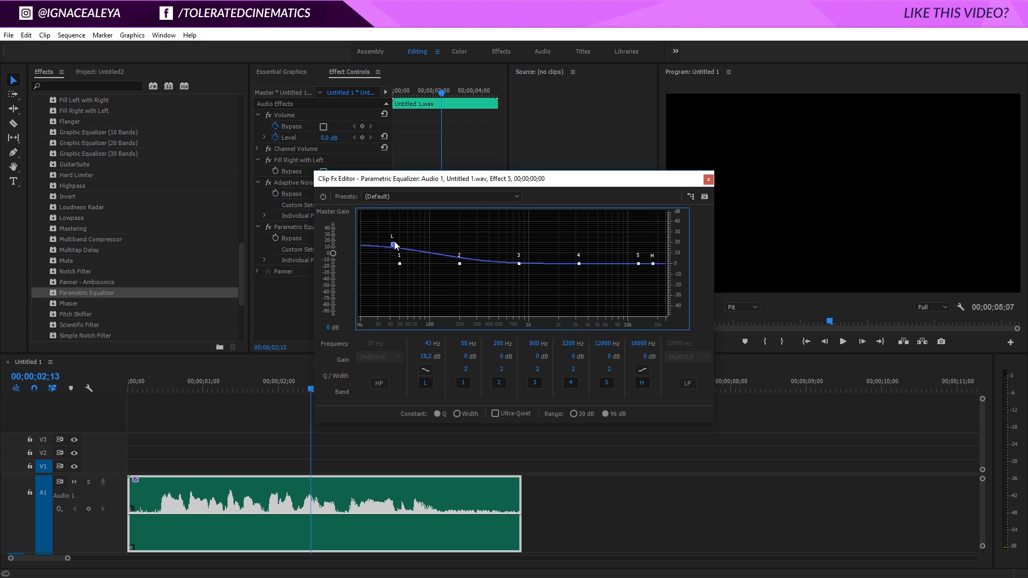
left_click_drag(387, 244, 393, 246)
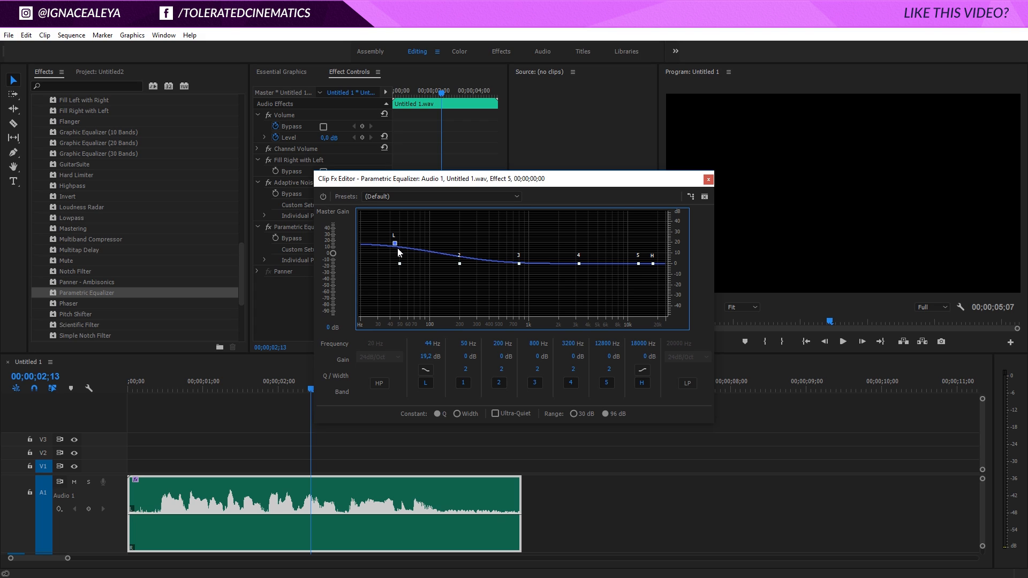
mouse_move(379, 263)
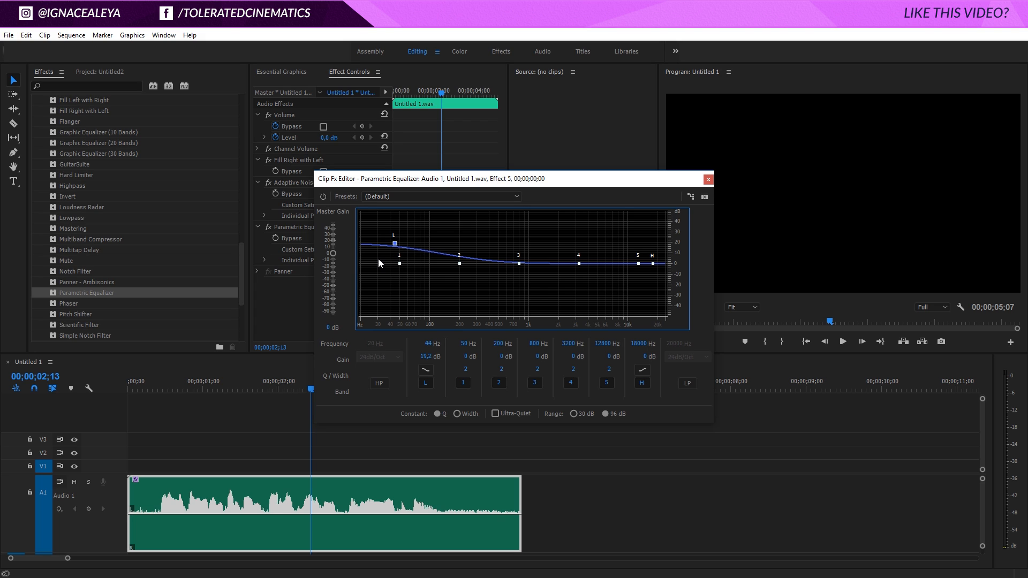
left_click_drag(393, 244, 398, 247)
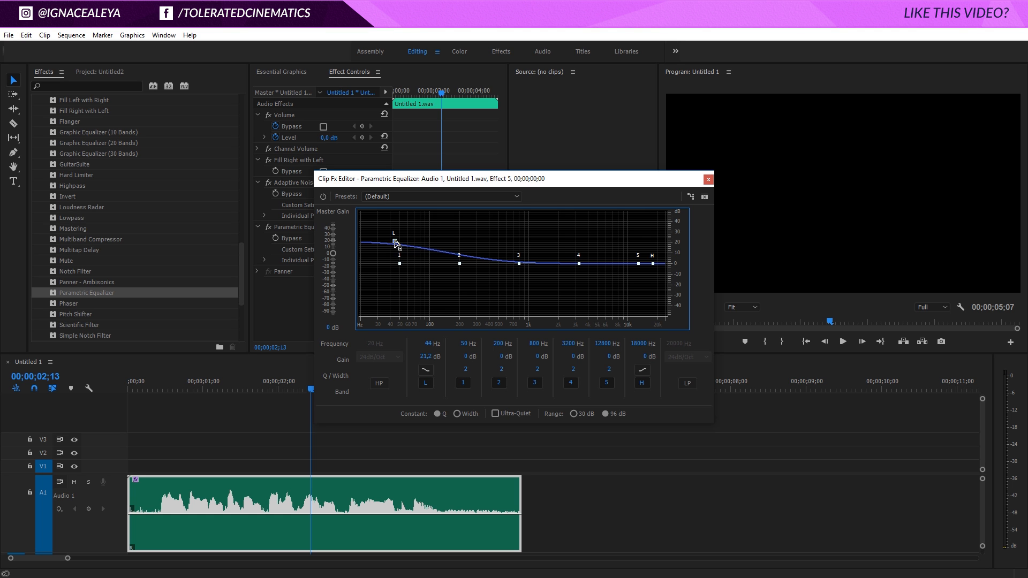
Ease the low band to about 18 dB and cut band 3 about 11 dB near 800 Hz.
left_click_drag(394, 241, 394, 244)
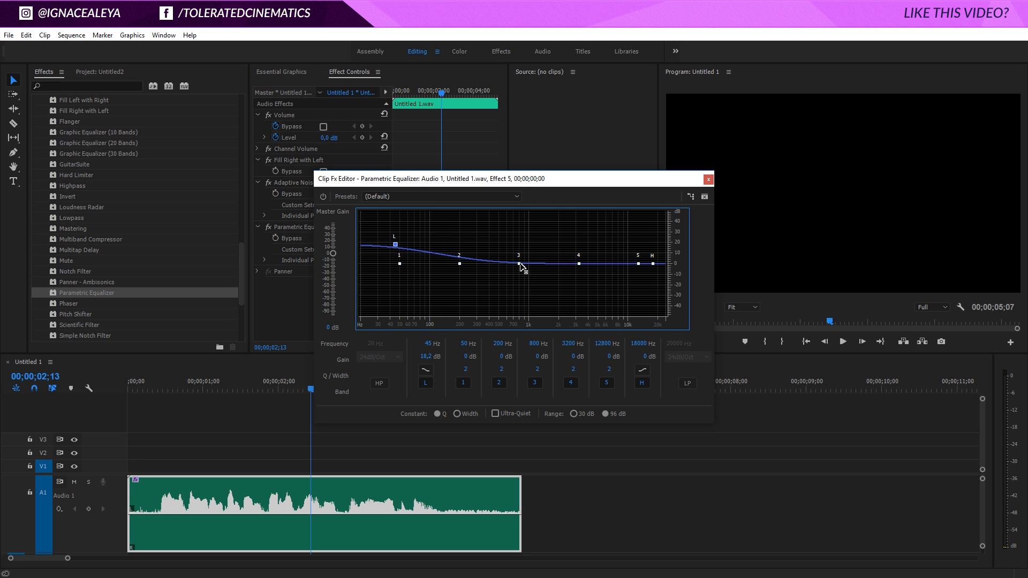
left_click_drag(518, 264, 520, 270)
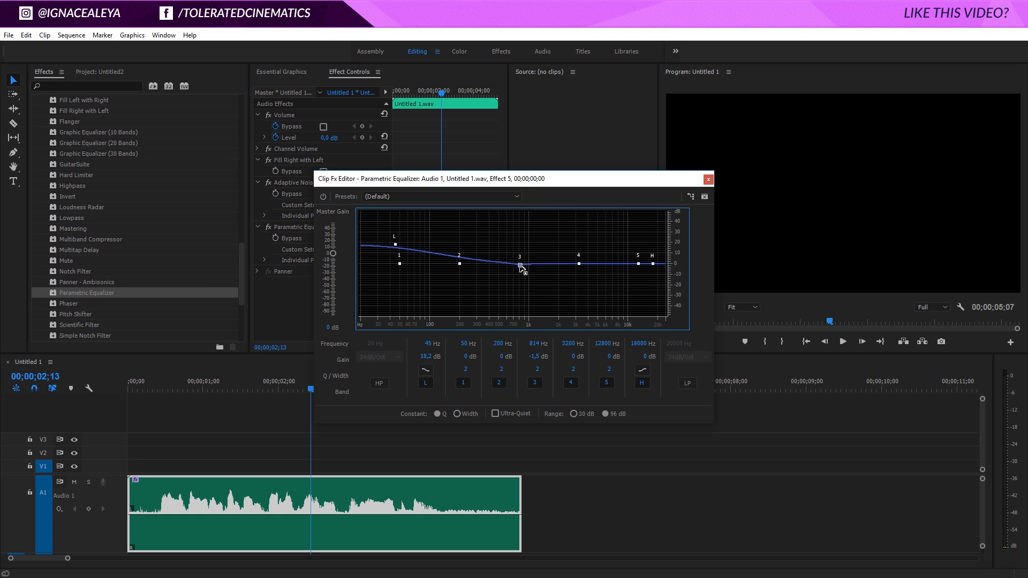
left_click_drag(520, 263, 520, 272)
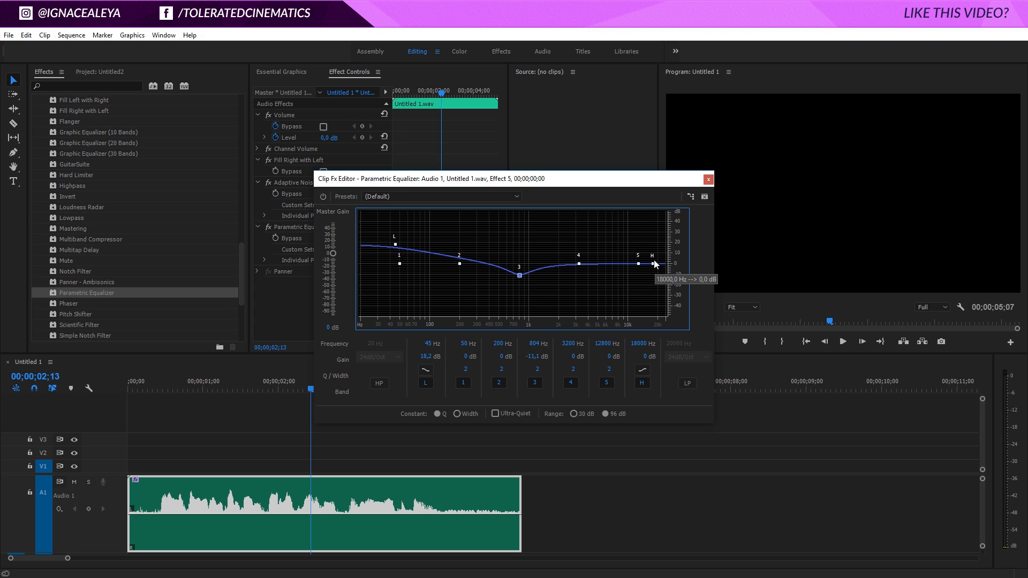
Boost the high band about 10 dB near 16 kHz and raise lows to about 20 dB at 57 Hz.
left_click_drag(653, 264, 649, 255)
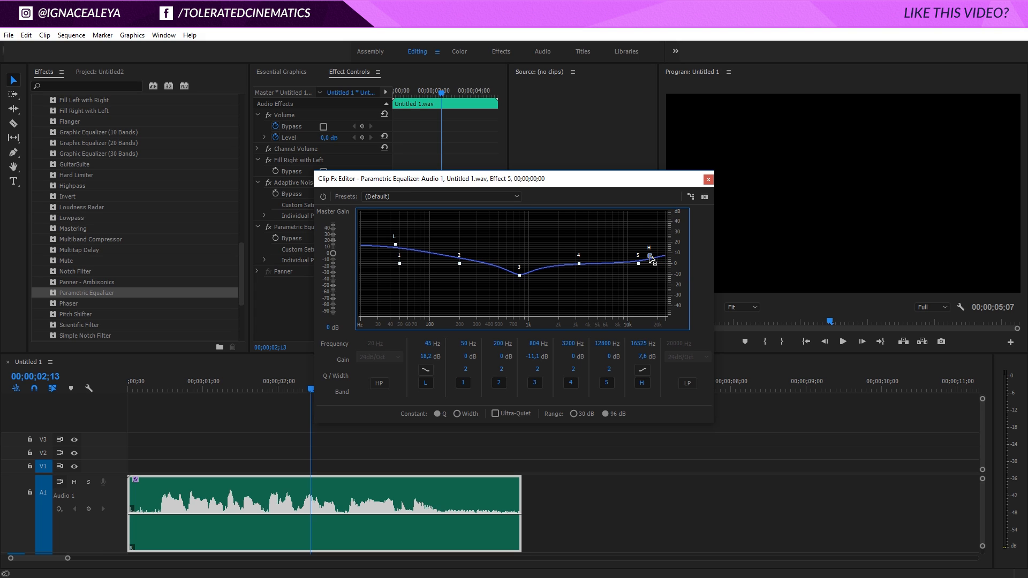
left_click_drag(652, 256, 646, 250)
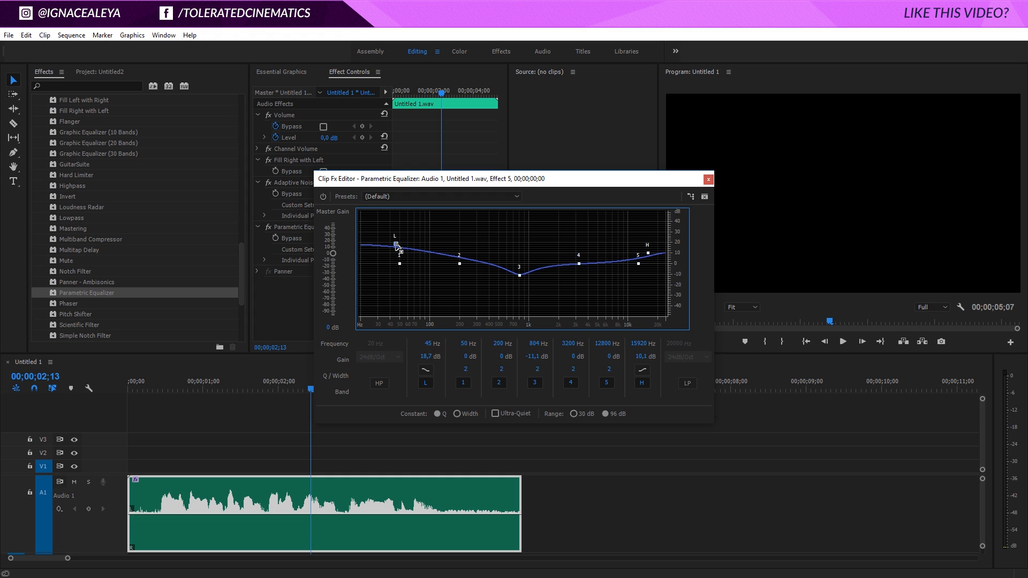
left_click_drag(395, 246, 405, 243)
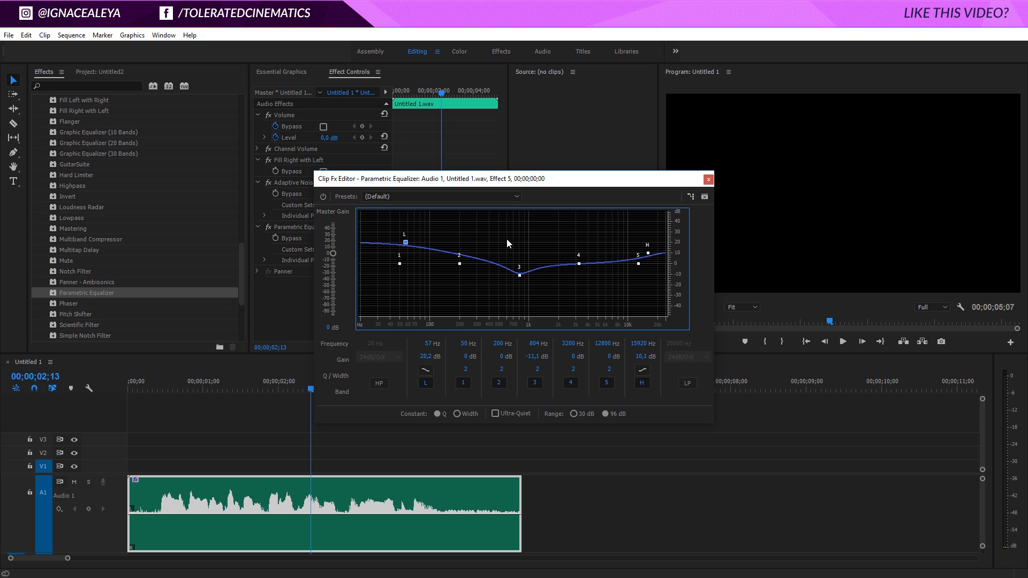
mouse_move(471, 355)
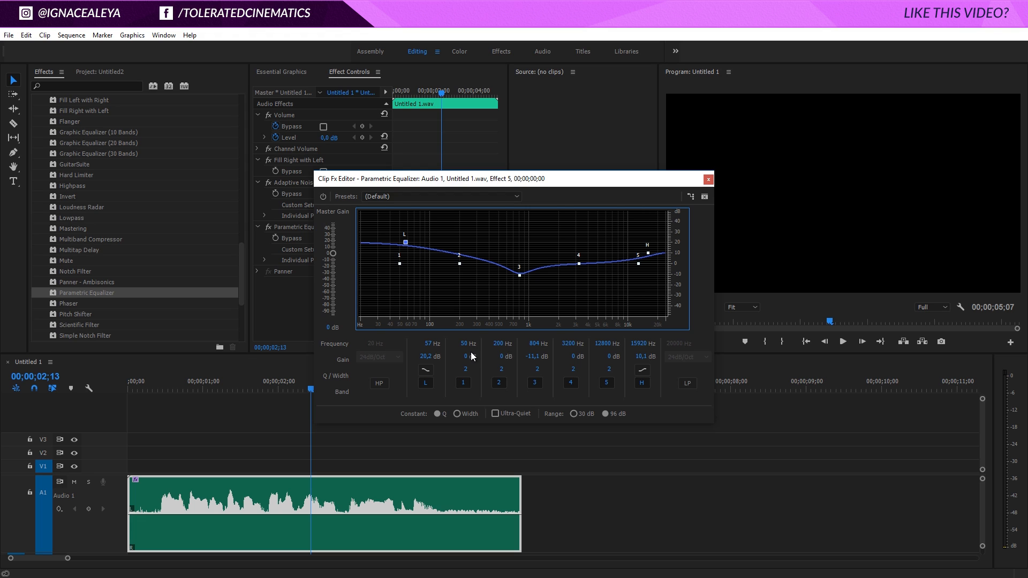
left_click(708, 179)
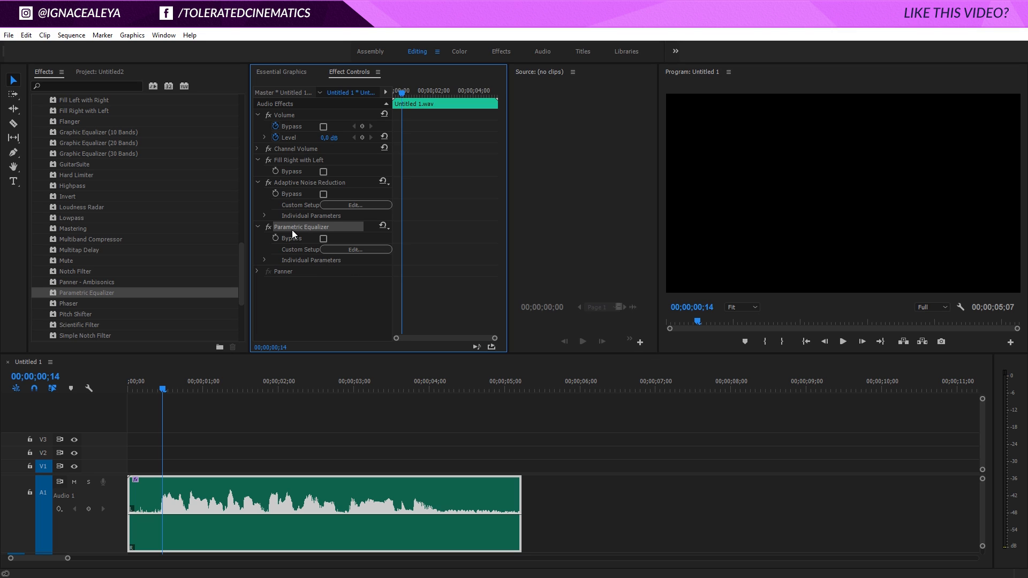
mouse_move(315, 287)
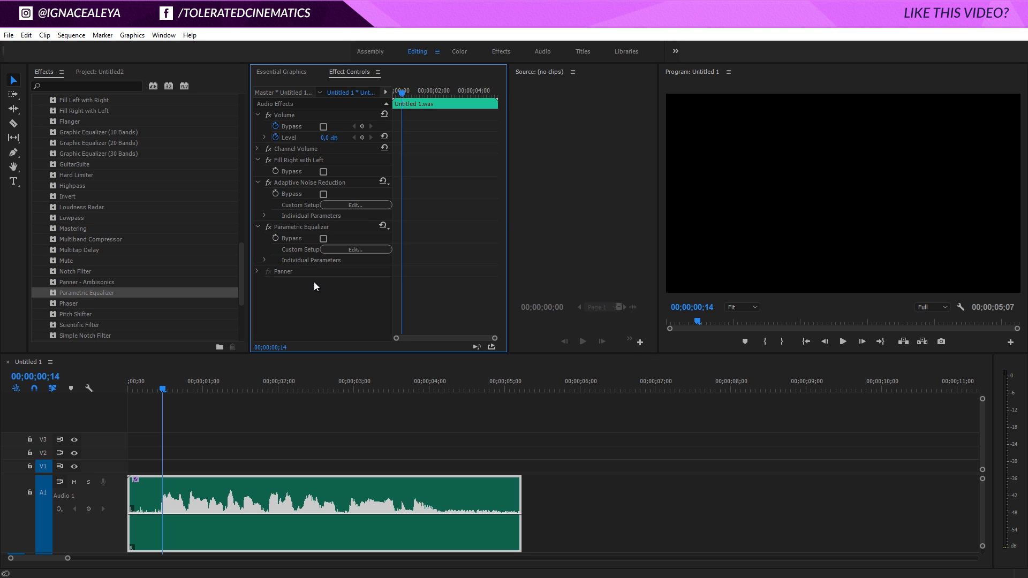